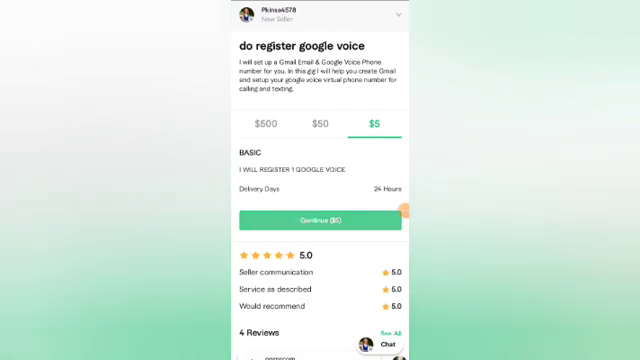
Step: Continue with the $5 Basic Google Voice registration package on the gig page
{"action": "left_click", "coordinate": [320, 220]}
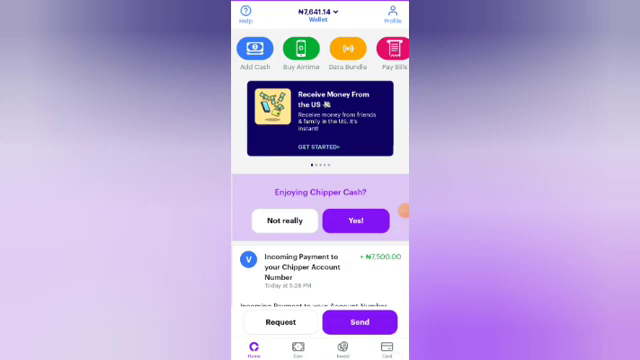
Step: Answer 'Yes!' to the 'Enjoying Chipper Cash?' prompt and scroll through the home feed
{"action": "left_click", "coordinate": [404, 344]}
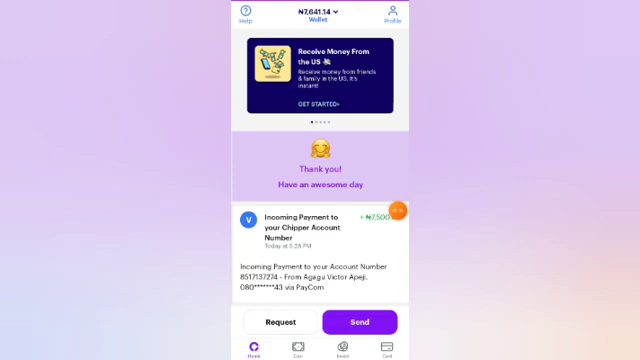
{"action": "scroll", "scroll_direction": "down", "scroll_amount": 3}
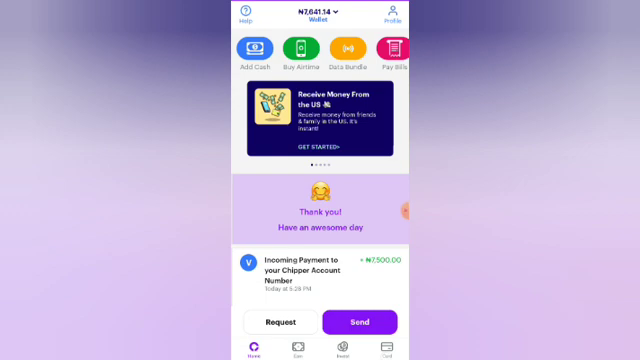
Step: Go to Cards, switch to the USD virtual card and start Add Funds
{"action": "left_click", "coordinate": [384, 348]}
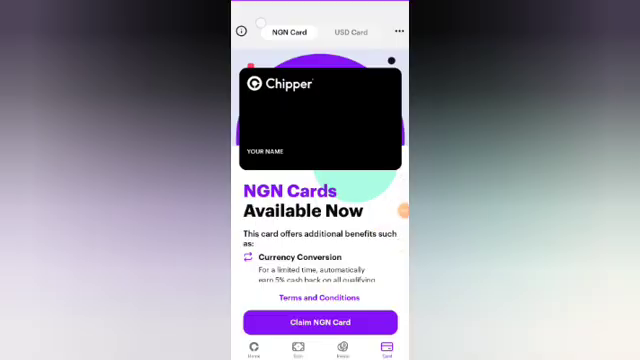
{"action": "left_click", "coordinate": [352, 32]}
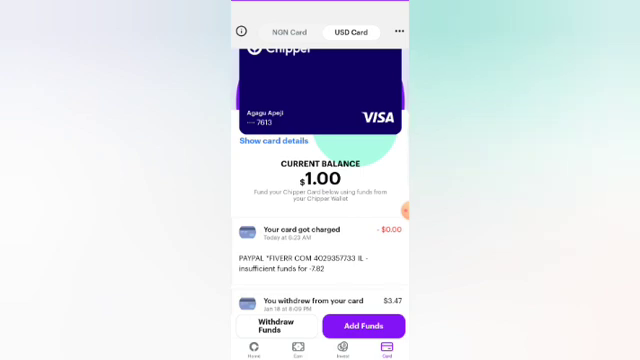
{"action": "left_click", "coordinate": [362, 328]}
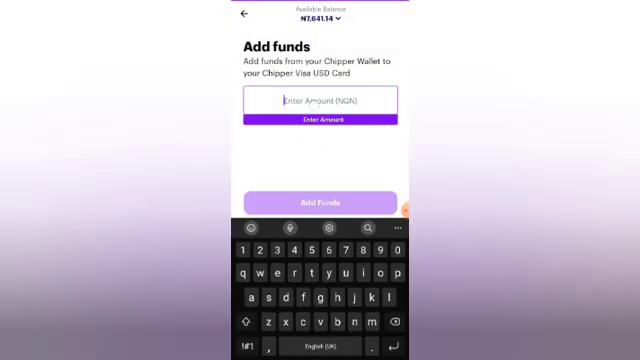
Step: Enter a naira top-up amount, reworking 7500 down after it exceeds the wallet balance
{"action": "left_click", "coordinate": [320, 104]}
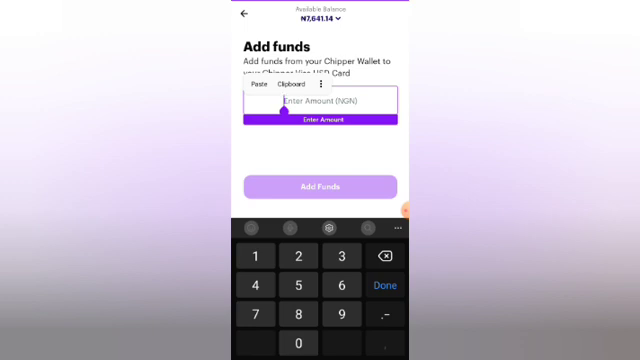
{"action": "type", "text": "7500"}
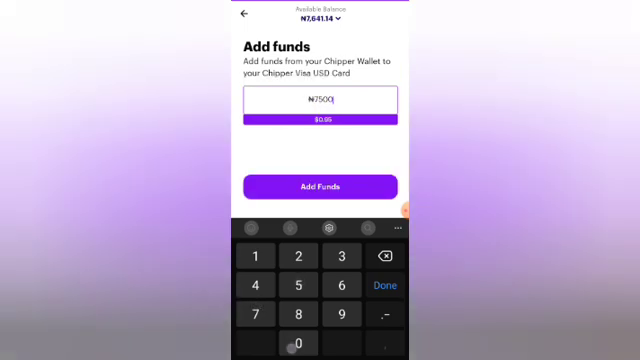
{"action": "left_click", "coordinate": [384, 256]}
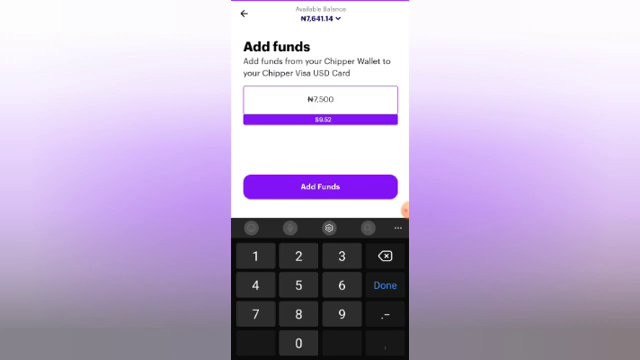
{"action": "left_click", "coordinate": [388, 256]}
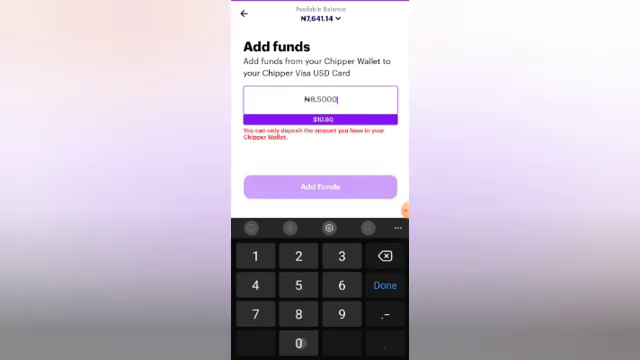
{"action": "left_click", "coordinate": [384, 256]}
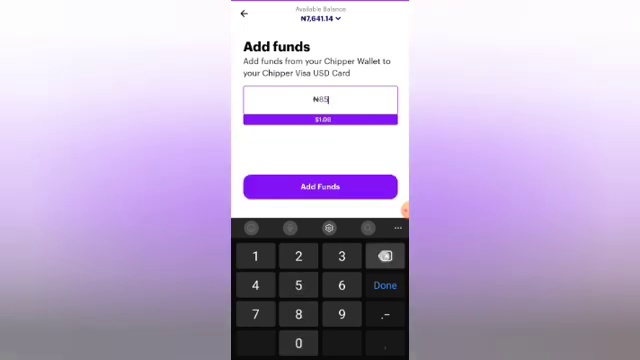
{"action": "type", "text": "500"}
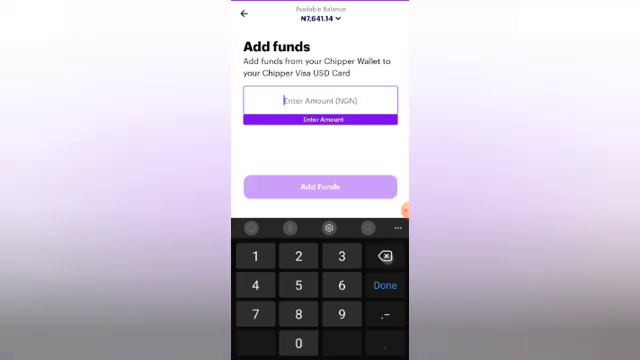
{"action": "type", "text": "6500"}
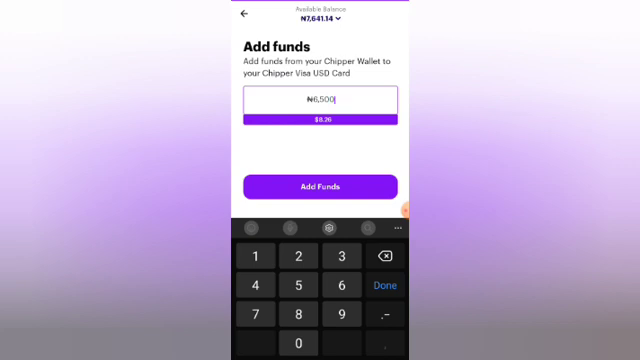
Step: Keep adjusting the amount digits until it fits within the Chipper wallet balance
{"action": "left_click", "coordinate": [384, 256]}
{"action": "type", "text": "7"}
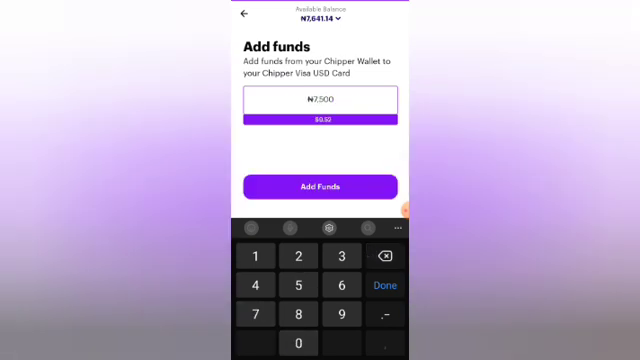
{"action": "left_click", "coordinate": [384, 256]}
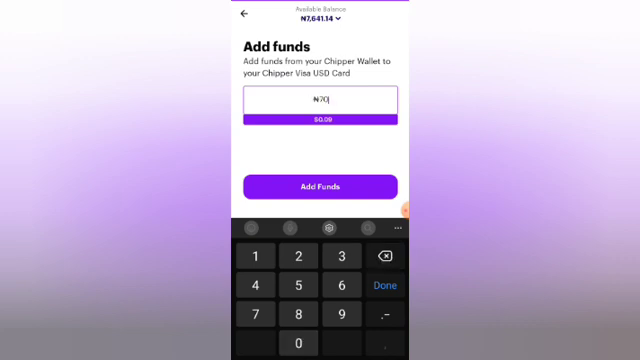
{"action": "type", "text": "2000"}
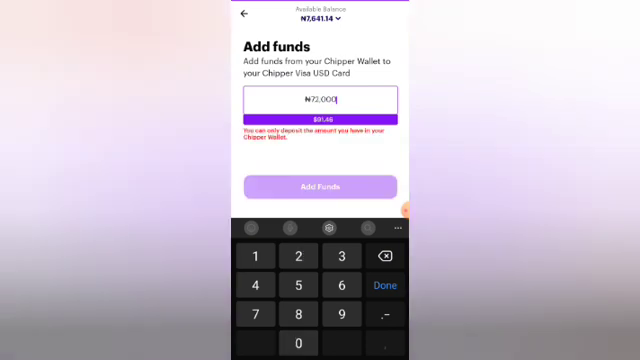
{"action": "left_click", "coordinate": [384, 256]}
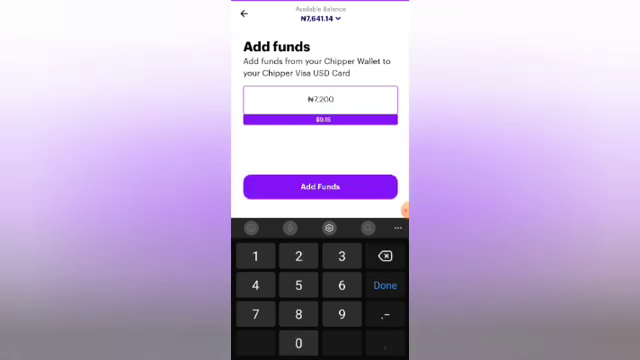
{"action": "left_click", "coordinate": [388, 256]}
{"action": "type", "text": "5"}
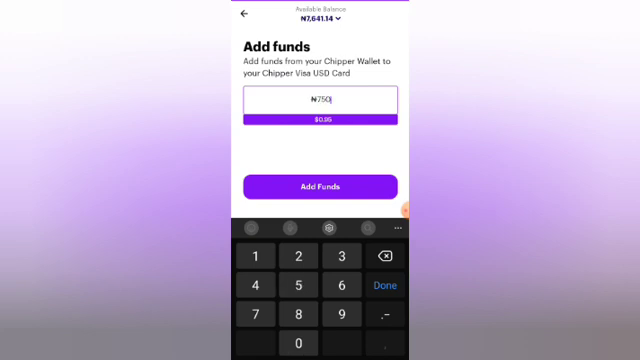
{"action": "left_click", "coordinate": [384, 256]}
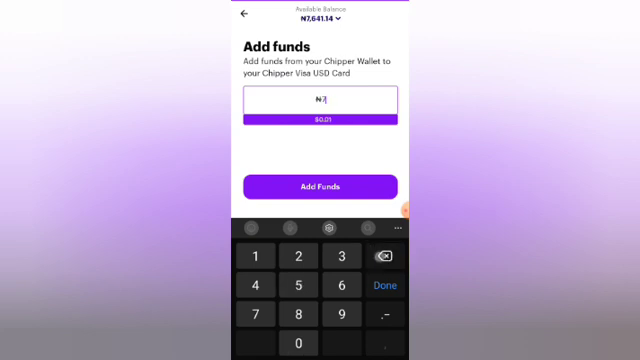
{"action": "left_click", "coordinate": [302, 342]}
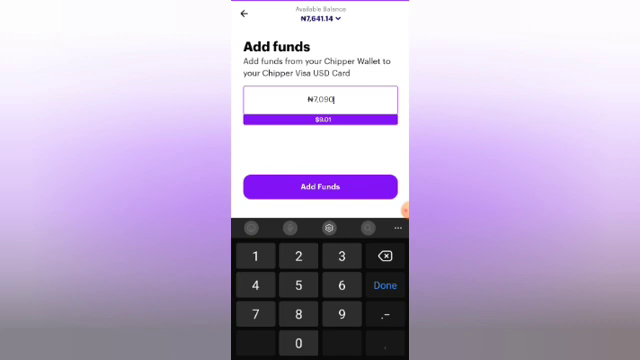
Step: Confirm Add Funds so $9.00 lands on the USD Visa card and dismiss the success message
{"action": "left_click", "coordinate": [320, 188]}
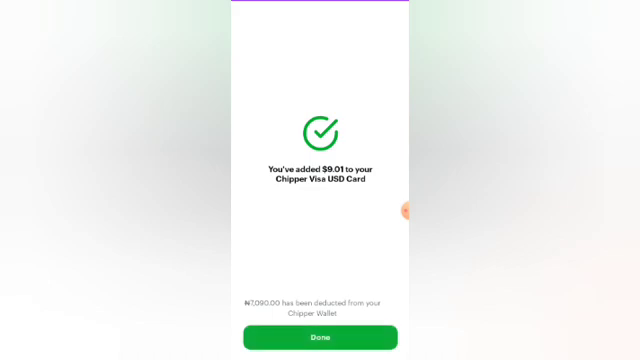
{"action": "left_click", "coordinate": [320, 336]}
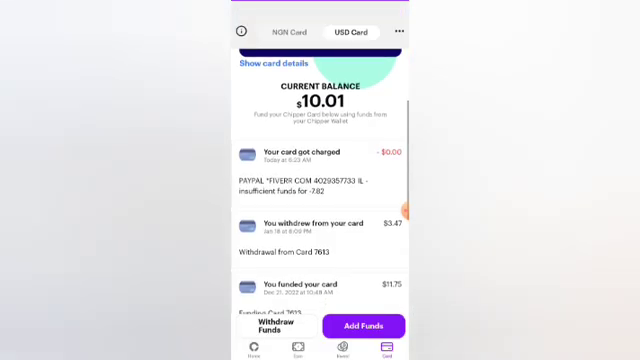
Step: Bring up the Android recent-apps switcher from the USD card screen
{"action": "left_click", "coordinate": [276, 68]}
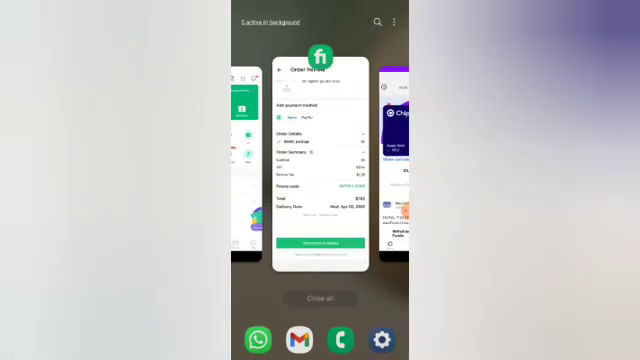
Step: Return to Fiverr checkout and reach PayPal's one-time code sign-in field
{"action": "left_click", "coordinate": [316, 160]}
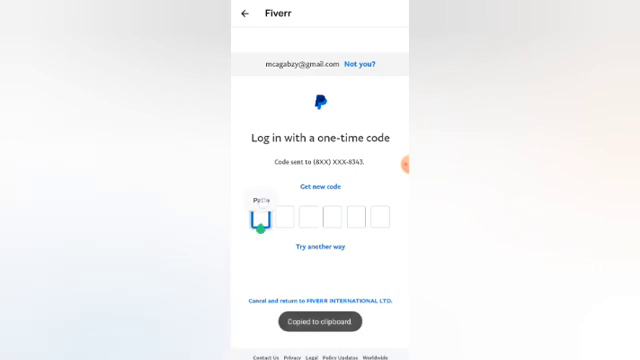
{"action": "left_click", "coordinate": [320, 246]}
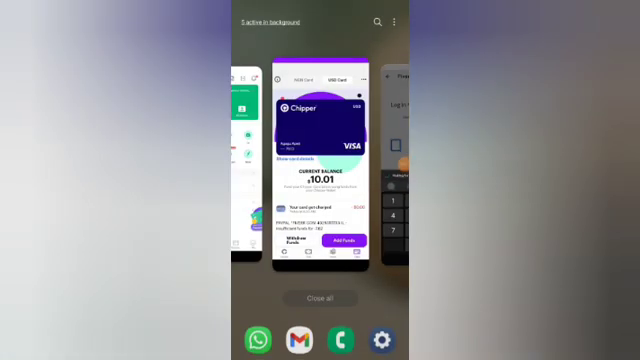
{"action": "scroll", "scroll_direction": "left", "scroll_amount": 3}
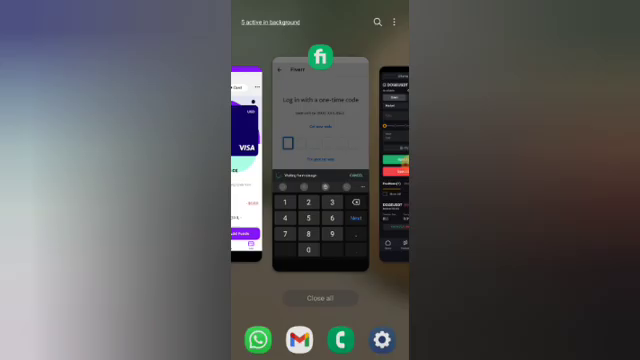
Step: Reopen Fiverr from recent apps and get back to PayPal's email/password login page
{"action": "left_click", "coordinate": [320, 160]}
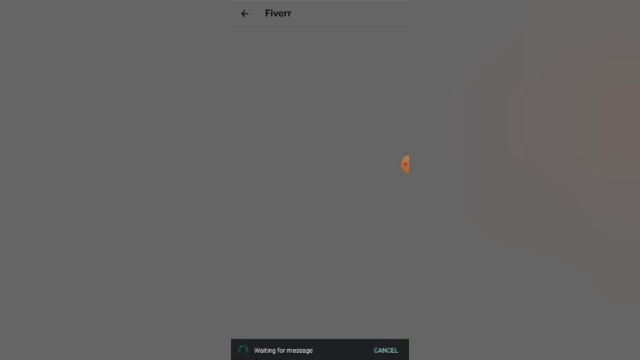
{"action": "left_click", "coordinate": [408, 164]}
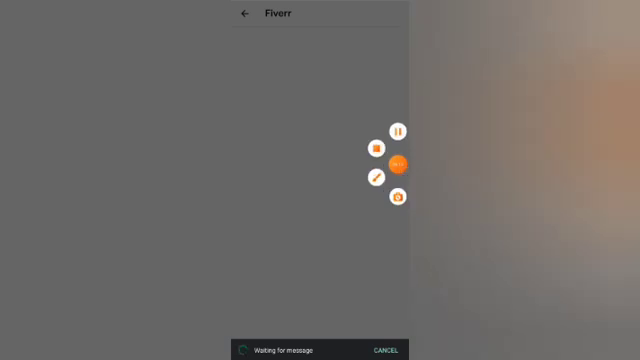
{"action": "left_click", "coordinate": [398, 162]}
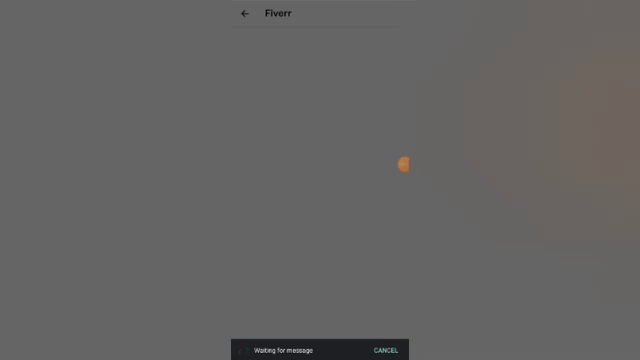
{"action": "left_click", "coordinate": [404, 164]}
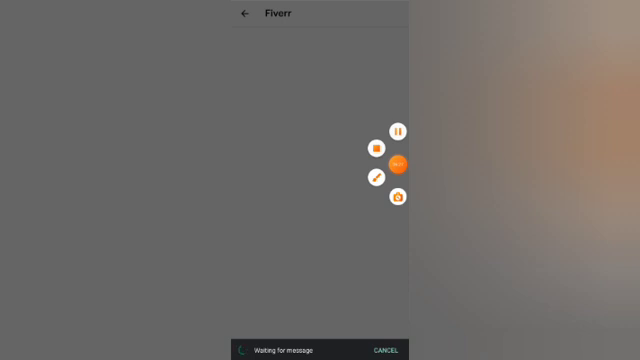
{"action": "left_click", "coordinate": [400, 164]}
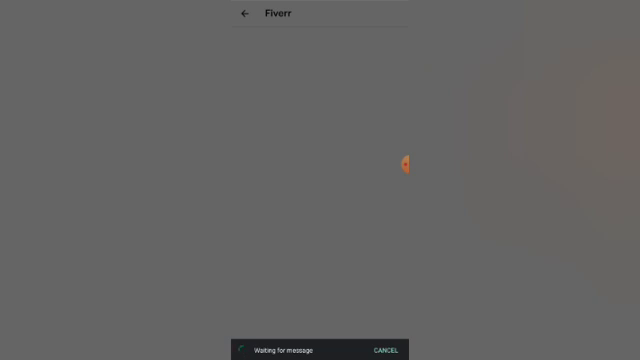
{"action": "left_click", "coordinate": [408, 164]}
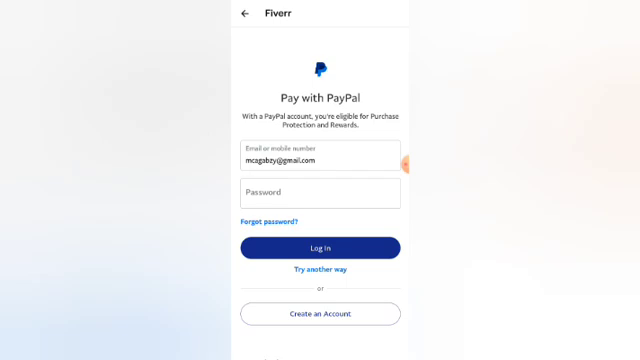
Step: Choose 'Try another way', request a texted one-time code and read it in Messages
{"action": "left_click", "coordinate": [320, 270]}
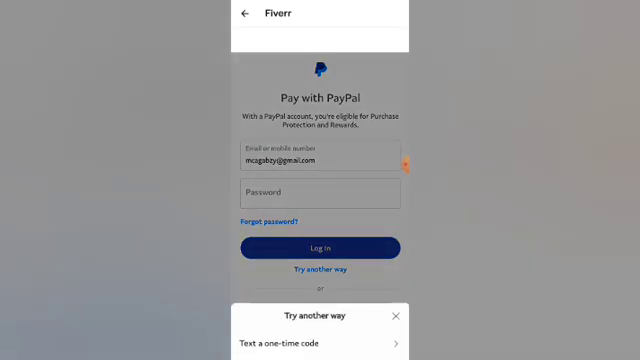
{"action": "left_click", "coordinate": [320, 344]}
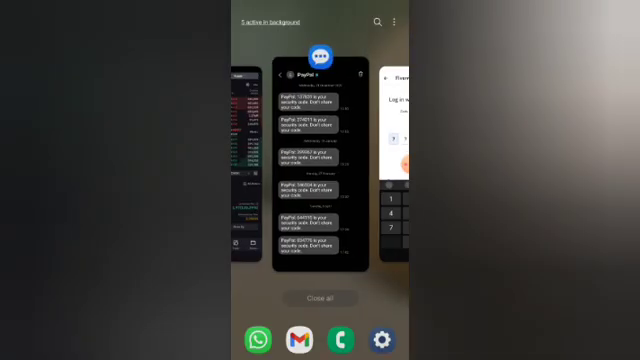
{"action": "left_click", "coordinate": [312, 164]}
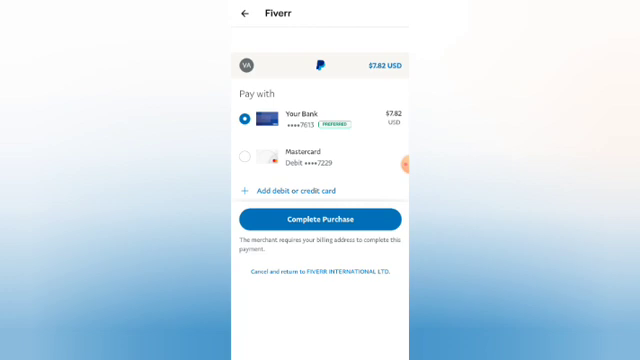
Step: Complete the $7.42 PayPal purchase and land on the order requirements page
{"action": "left_click", "coordinate": [320, 218]}
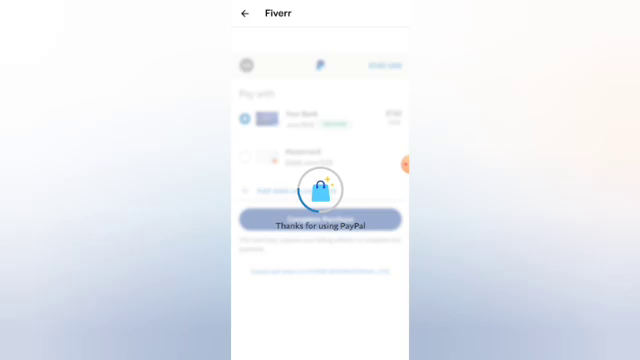
{"action": "left_click", "coordinate": [320, 218]}
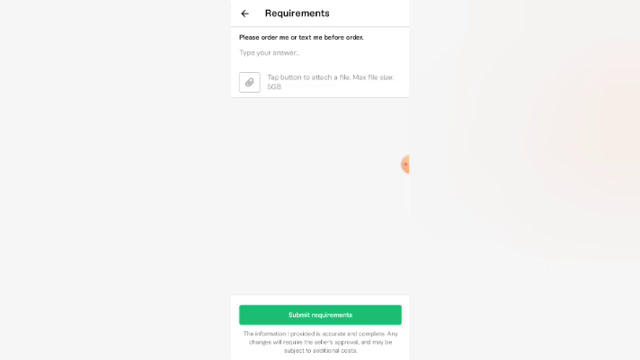
Step: Submit the requirement 'I want you to create a USA Google Voice number' to the seller
{"action": "type", "text": "I want to you to create a US"}
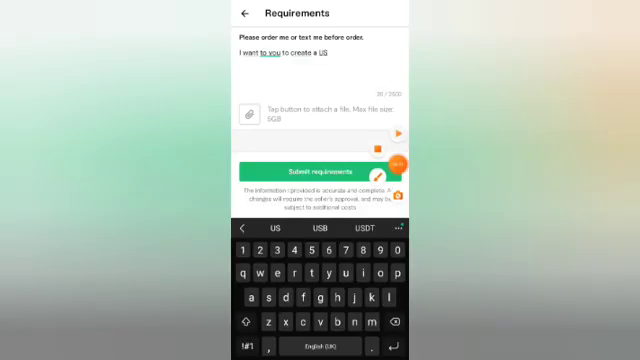
{"action": "type", "text": "A"}
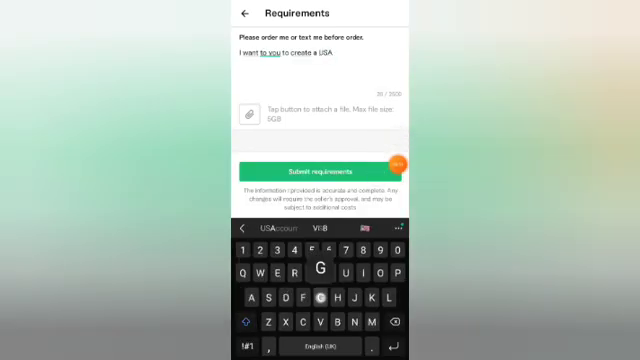
{"action": "type", "text": "Google"}
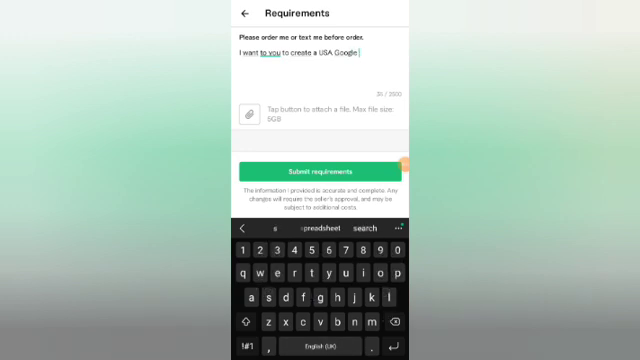
{"action": "type", "text": "Voice"}
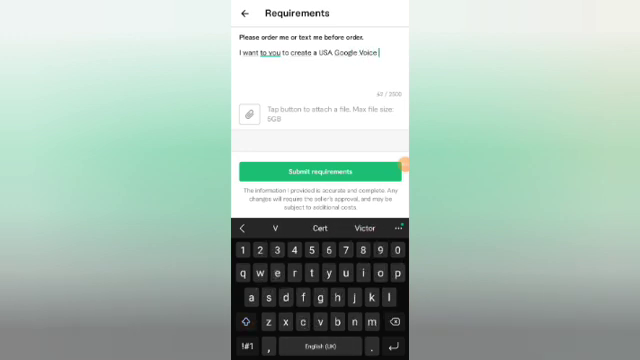
{"action": "type", "text": "number"}
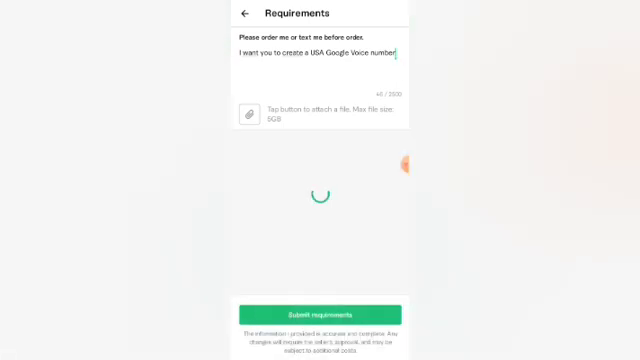
{"action": "left_click", "coordinate": [320, 316]}
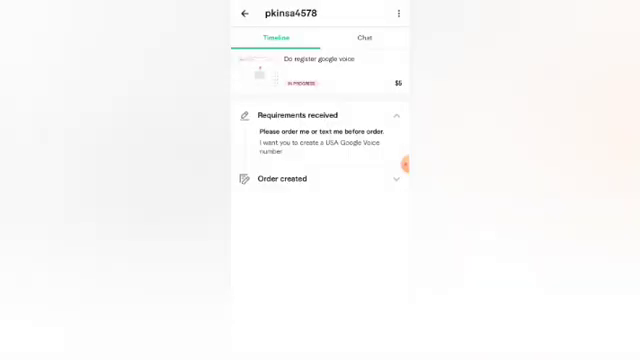